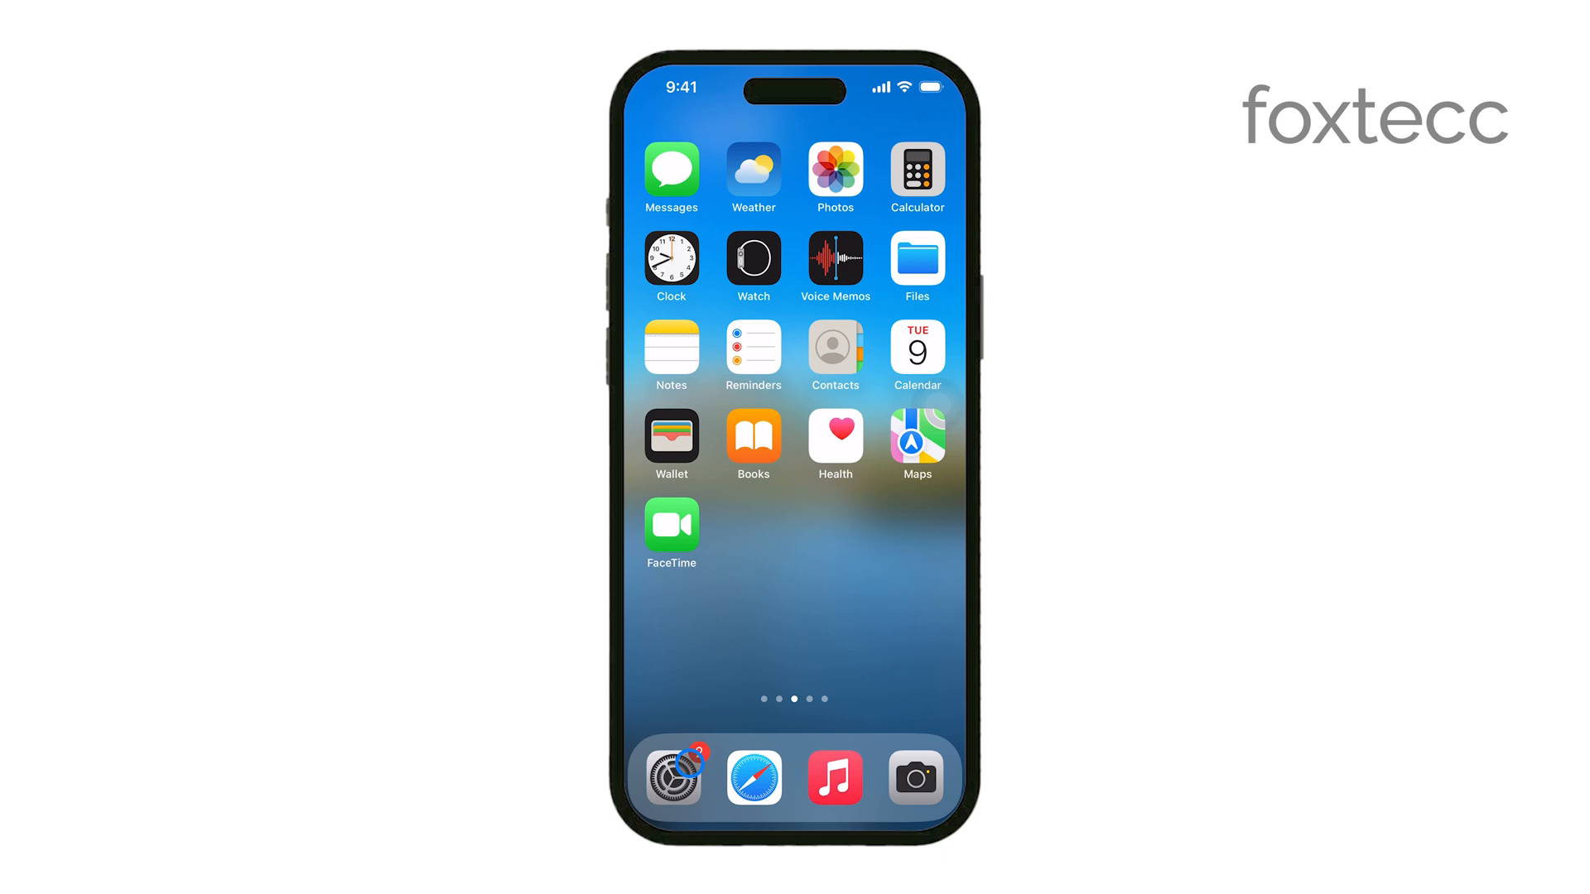
Launch Settings from the dock and scroll down to the Camera entry.
{"action": "left_click", "coordinate": [672, 778]}
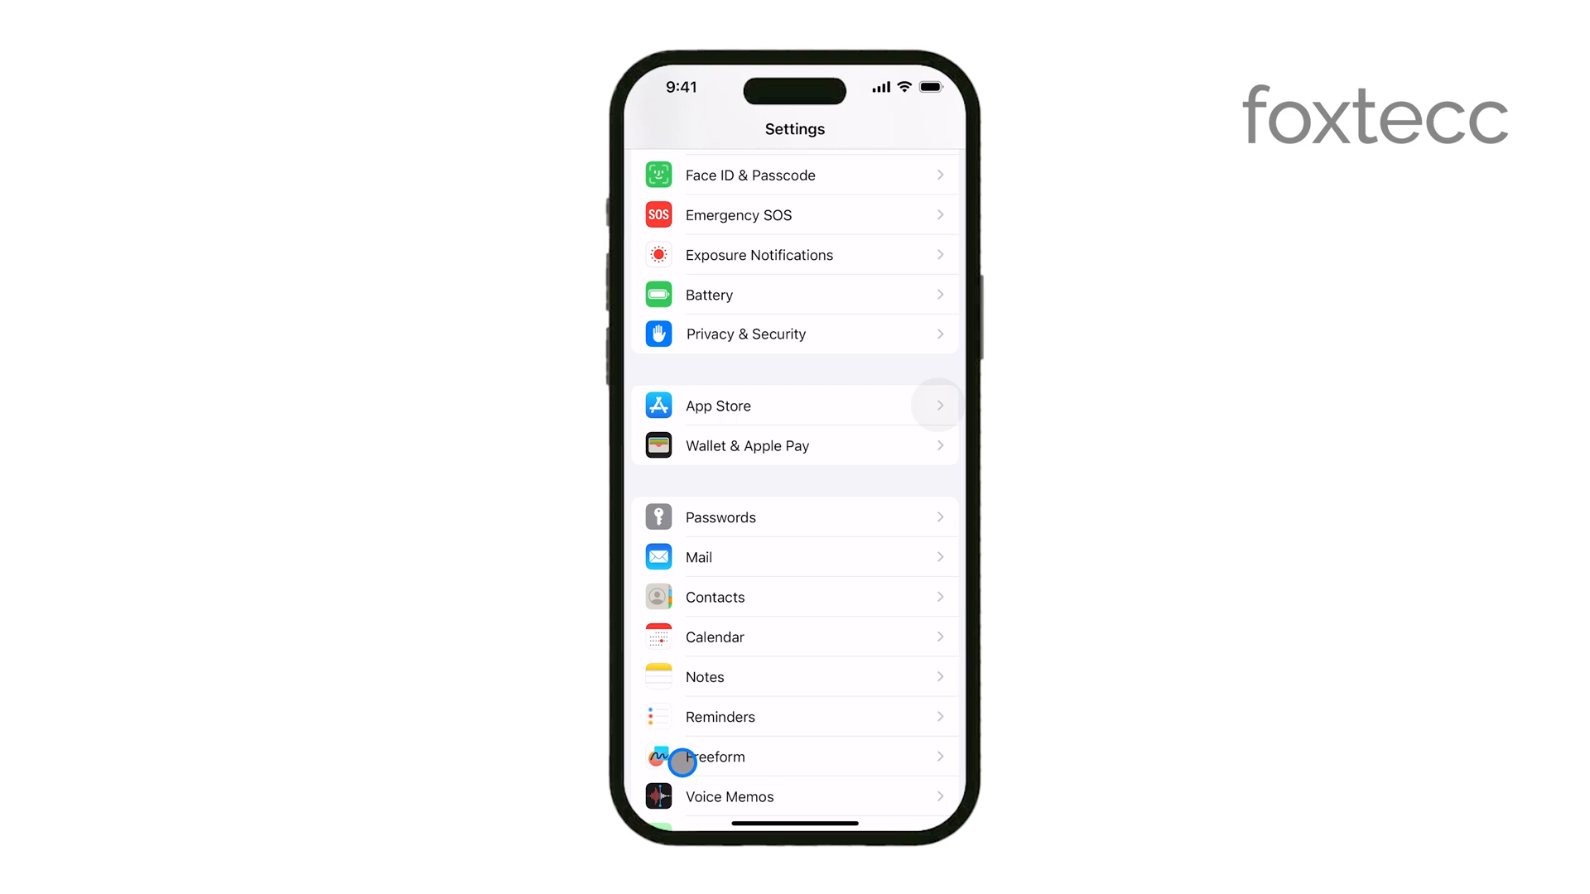
{"action": "scroll", "scroll_direction": "down", "scroll_amount": 3}
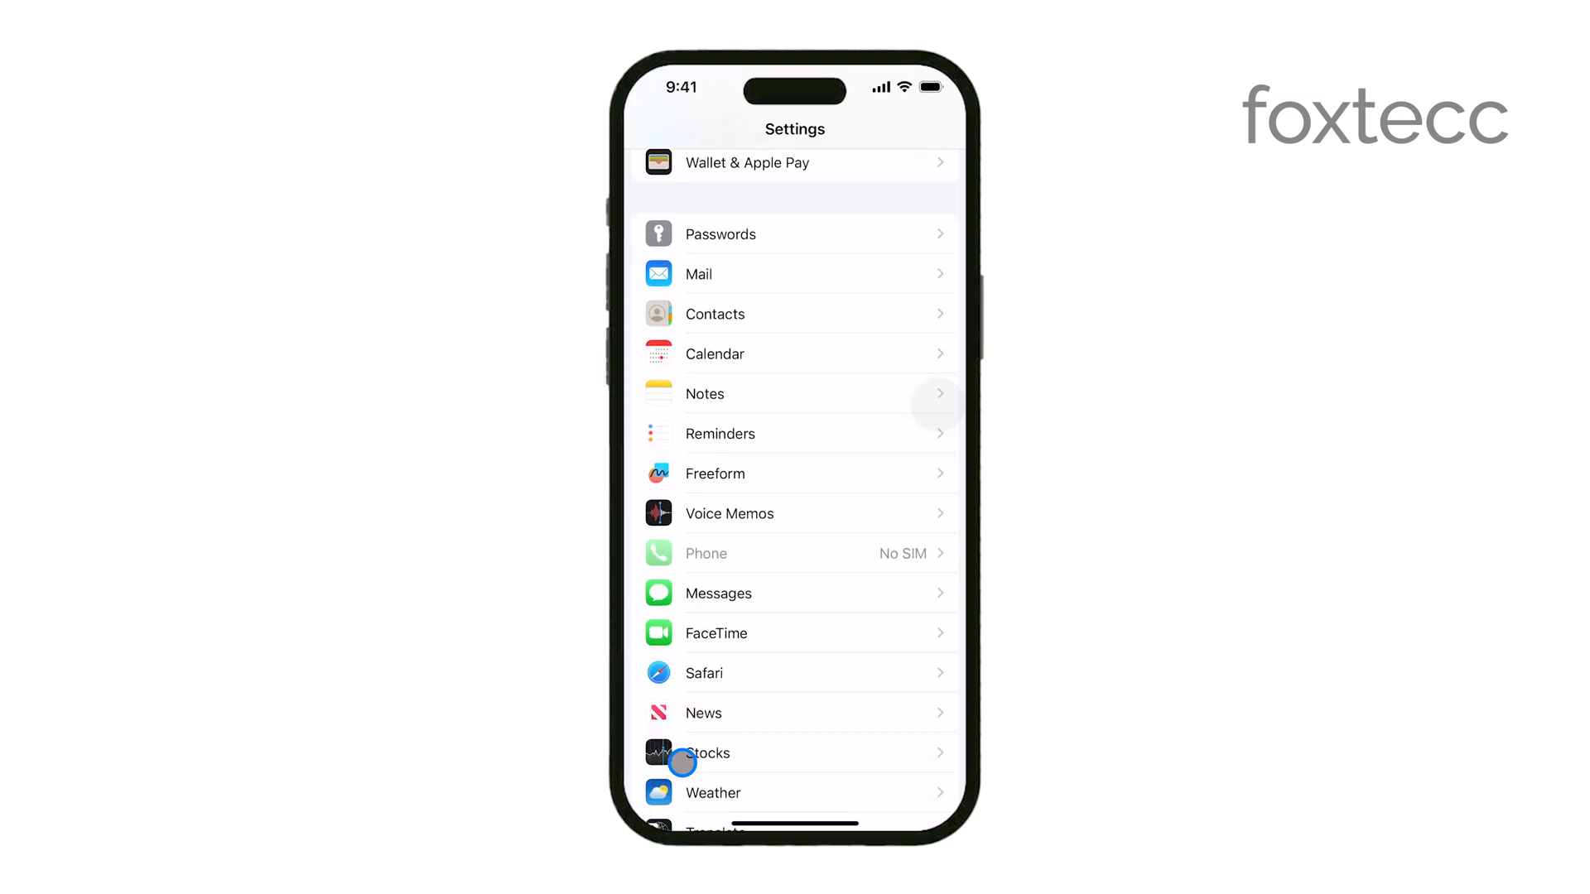
{"action": "scroll", "scroll_direction": "down", "scroll_amount": 3}
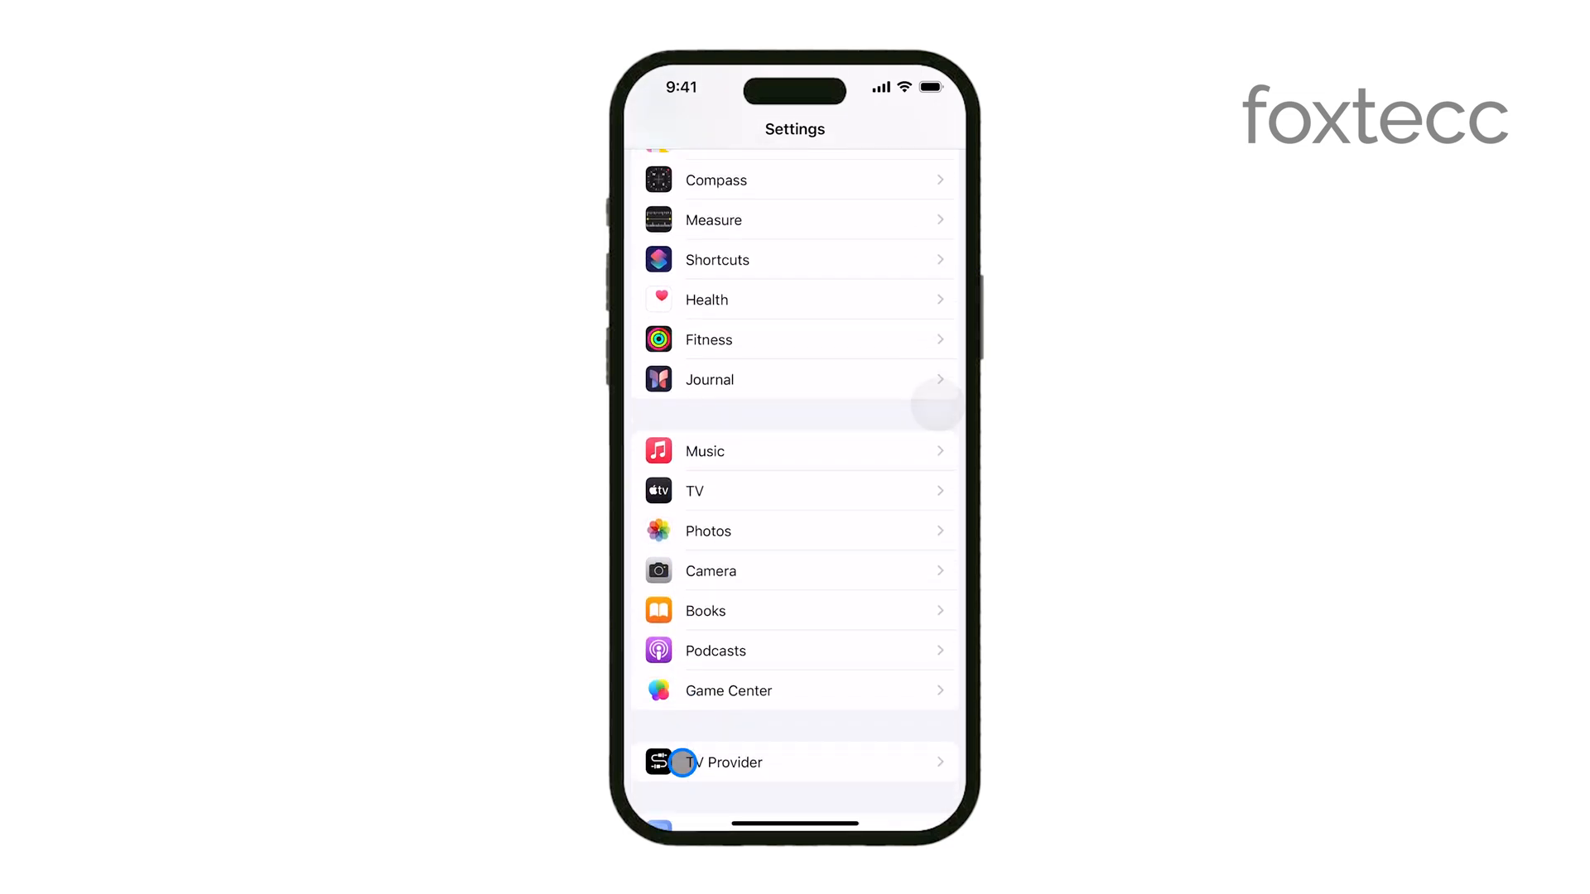
{"action": "scroll", "scroll_direction": "down", "scroll_amount": 3}
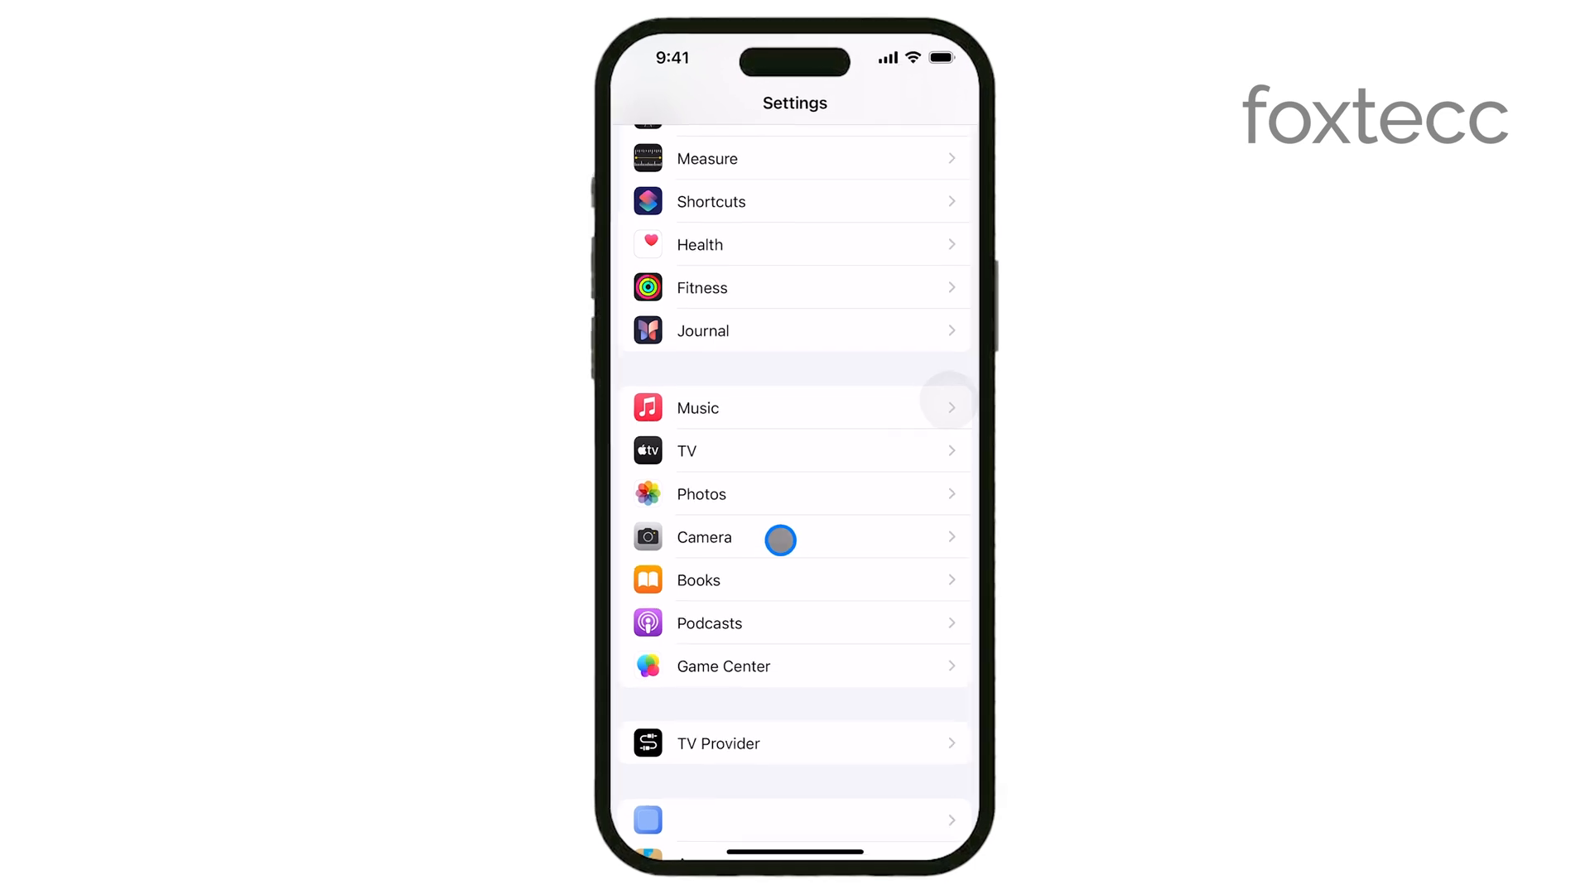
Go into Camera, then Record Video, where 4K at 30 fps is selected.
{"action": "left_click", "coordinate": [704, 537]}
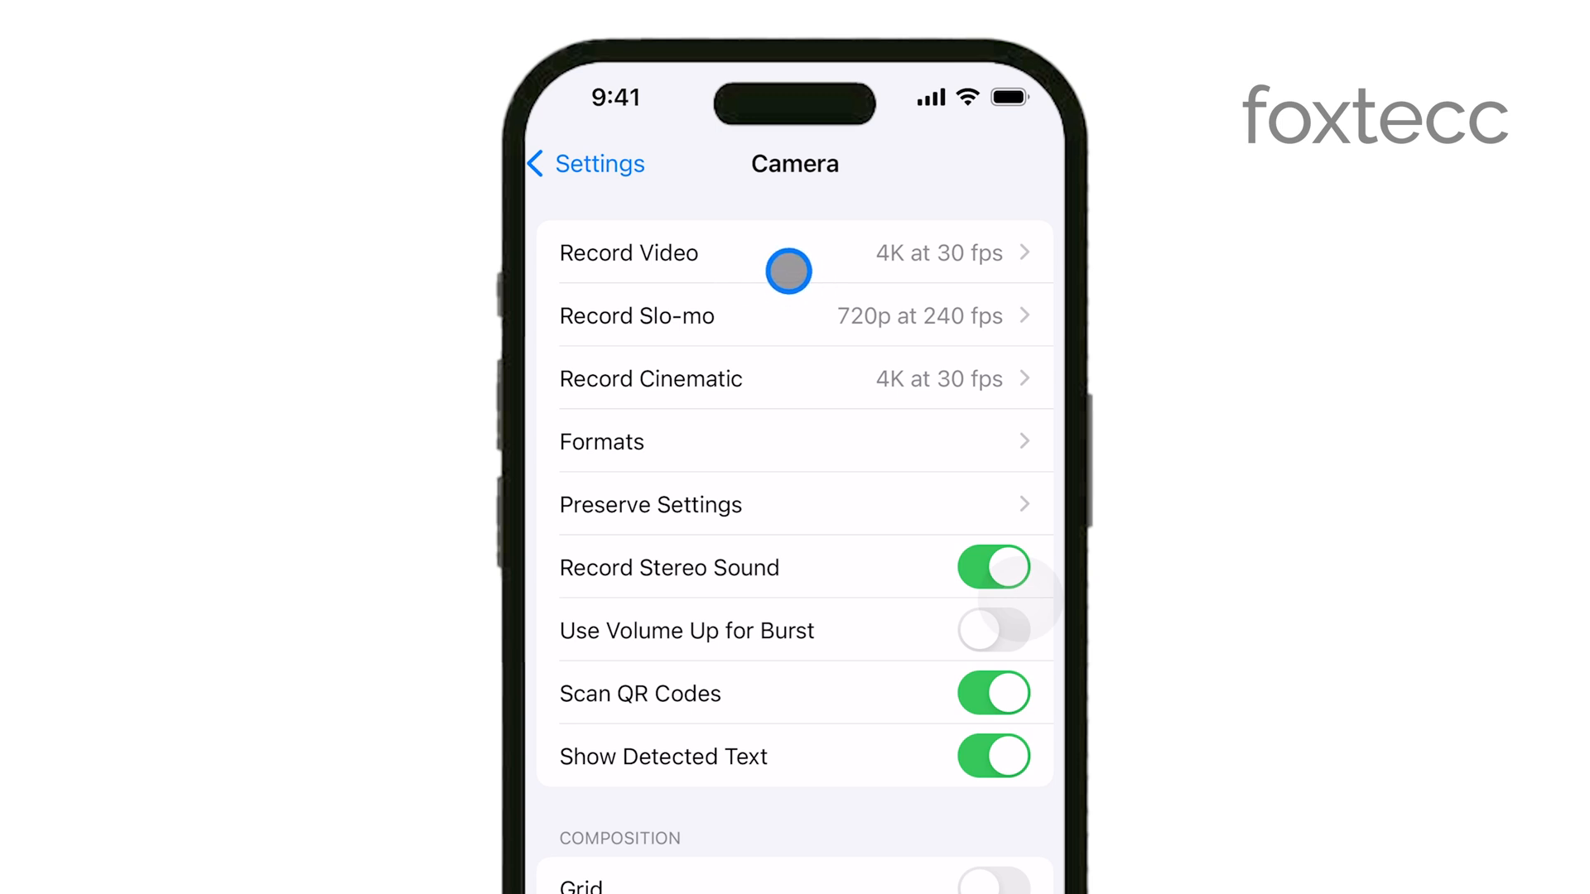
{"action": "left_click", "coordinate": [627, 252]}
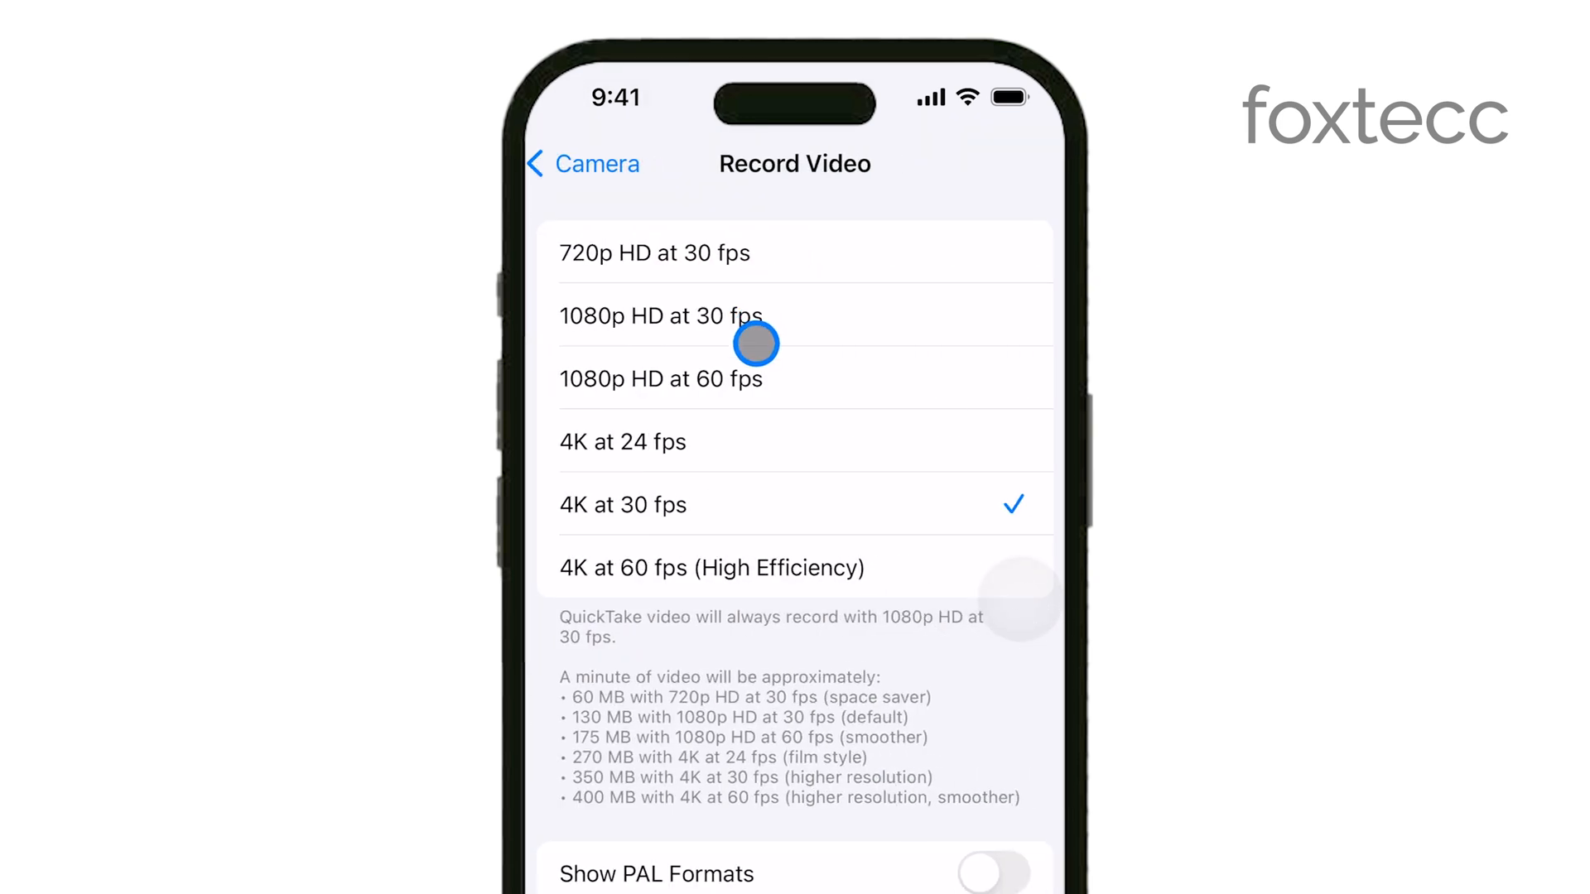
{"action": "mouse_move", "coordinate": [731, 587]}
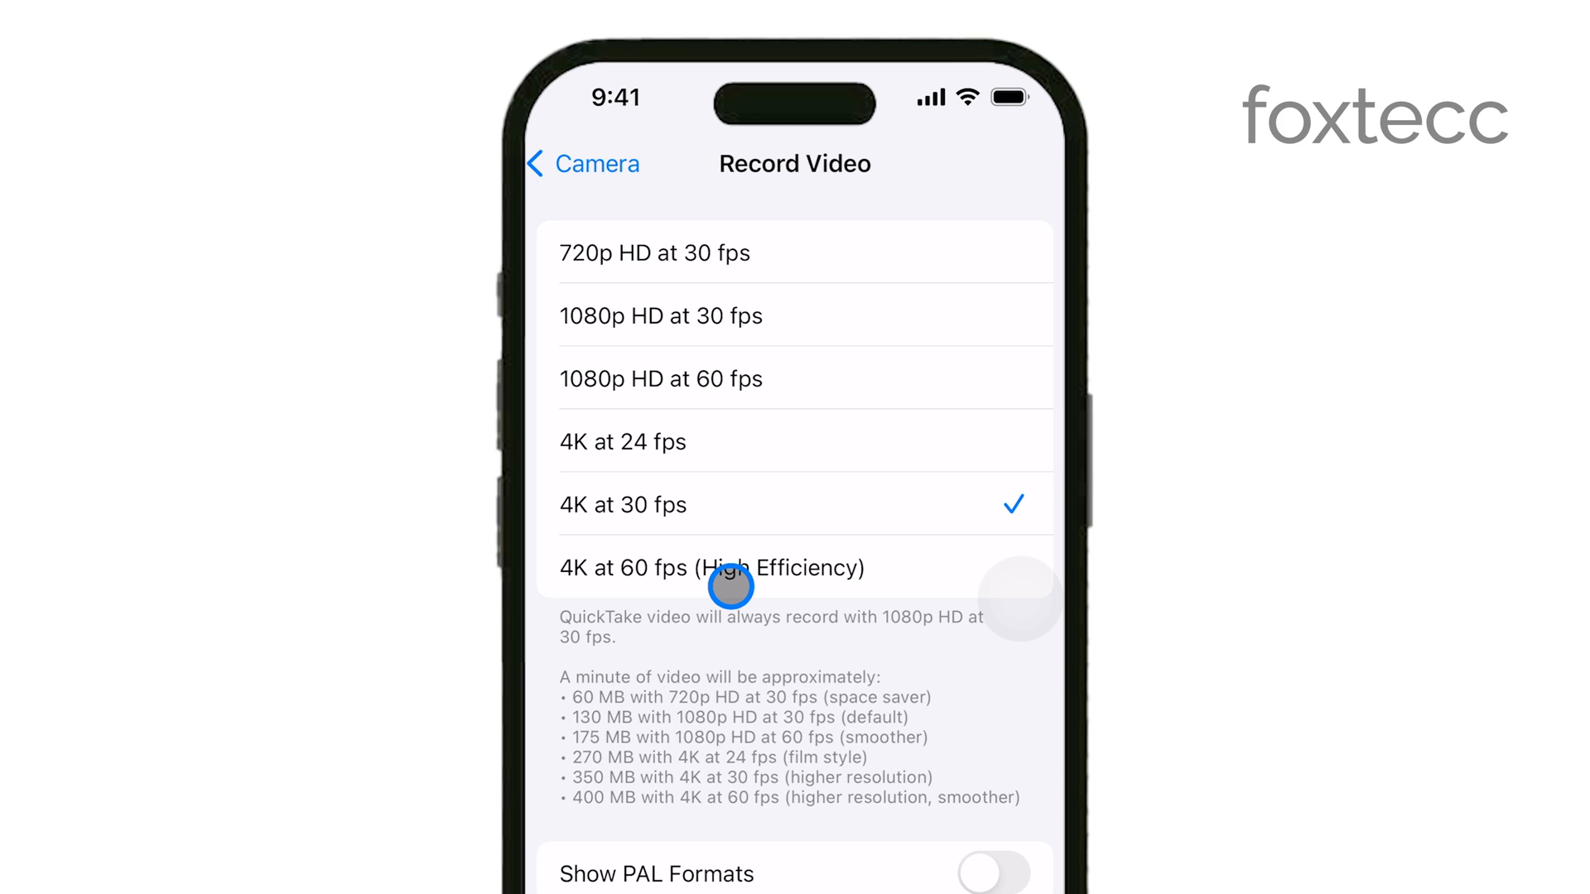
Switch off the HDR Video (High Efficiency) toggle, keeping 4K at 30 fps.
{"action": "scroll", "scroll_direction": "down", "scroll_amount": 3}
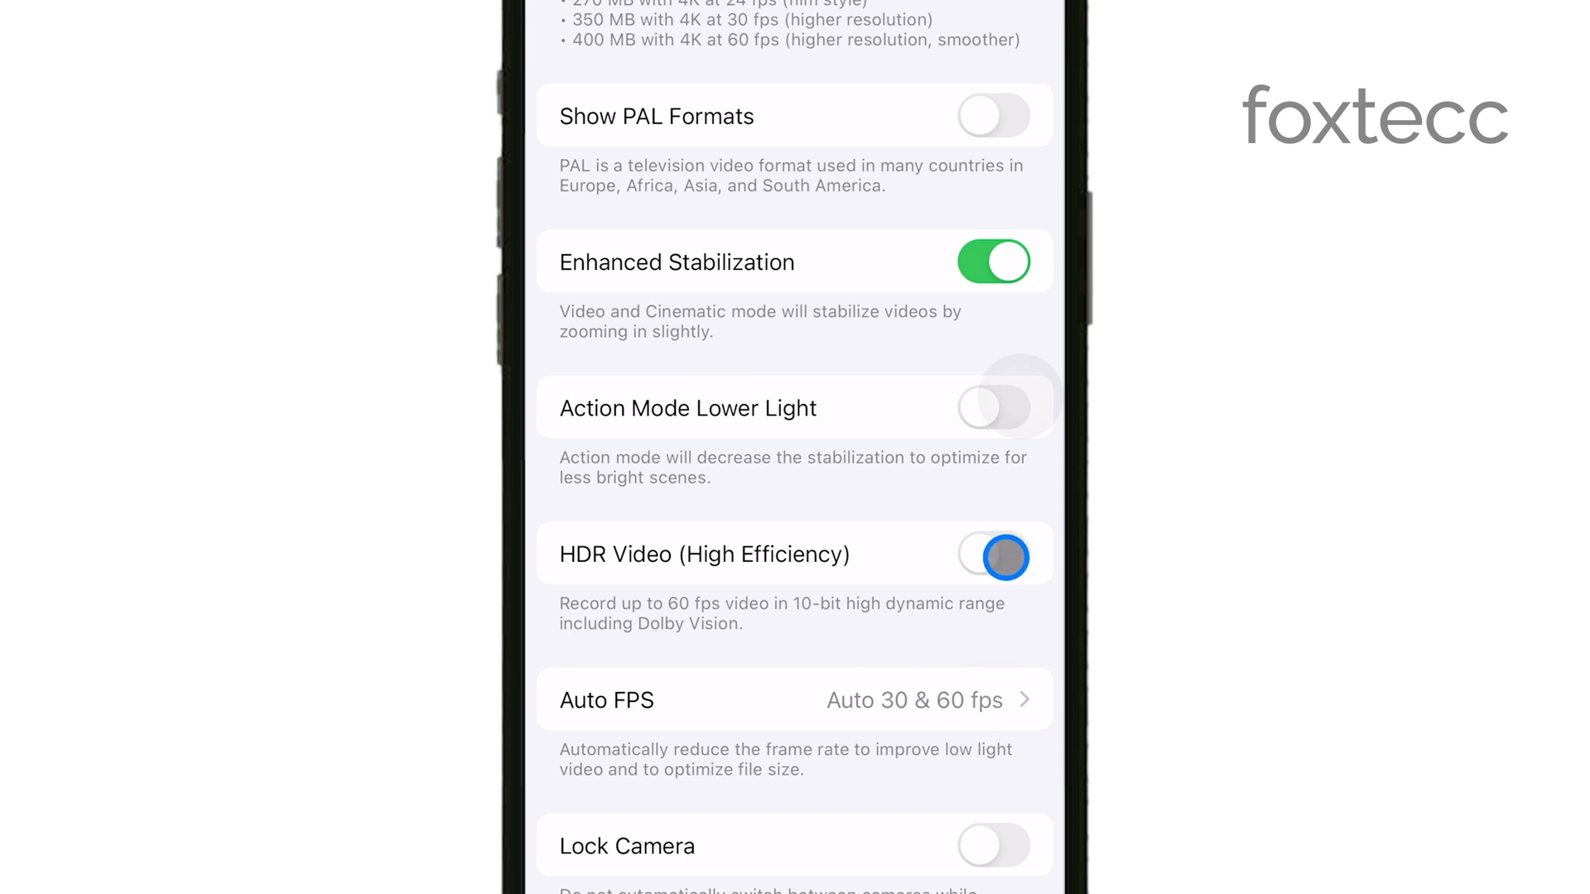
{"action": "left_click", "coordinate": [994, 555]}
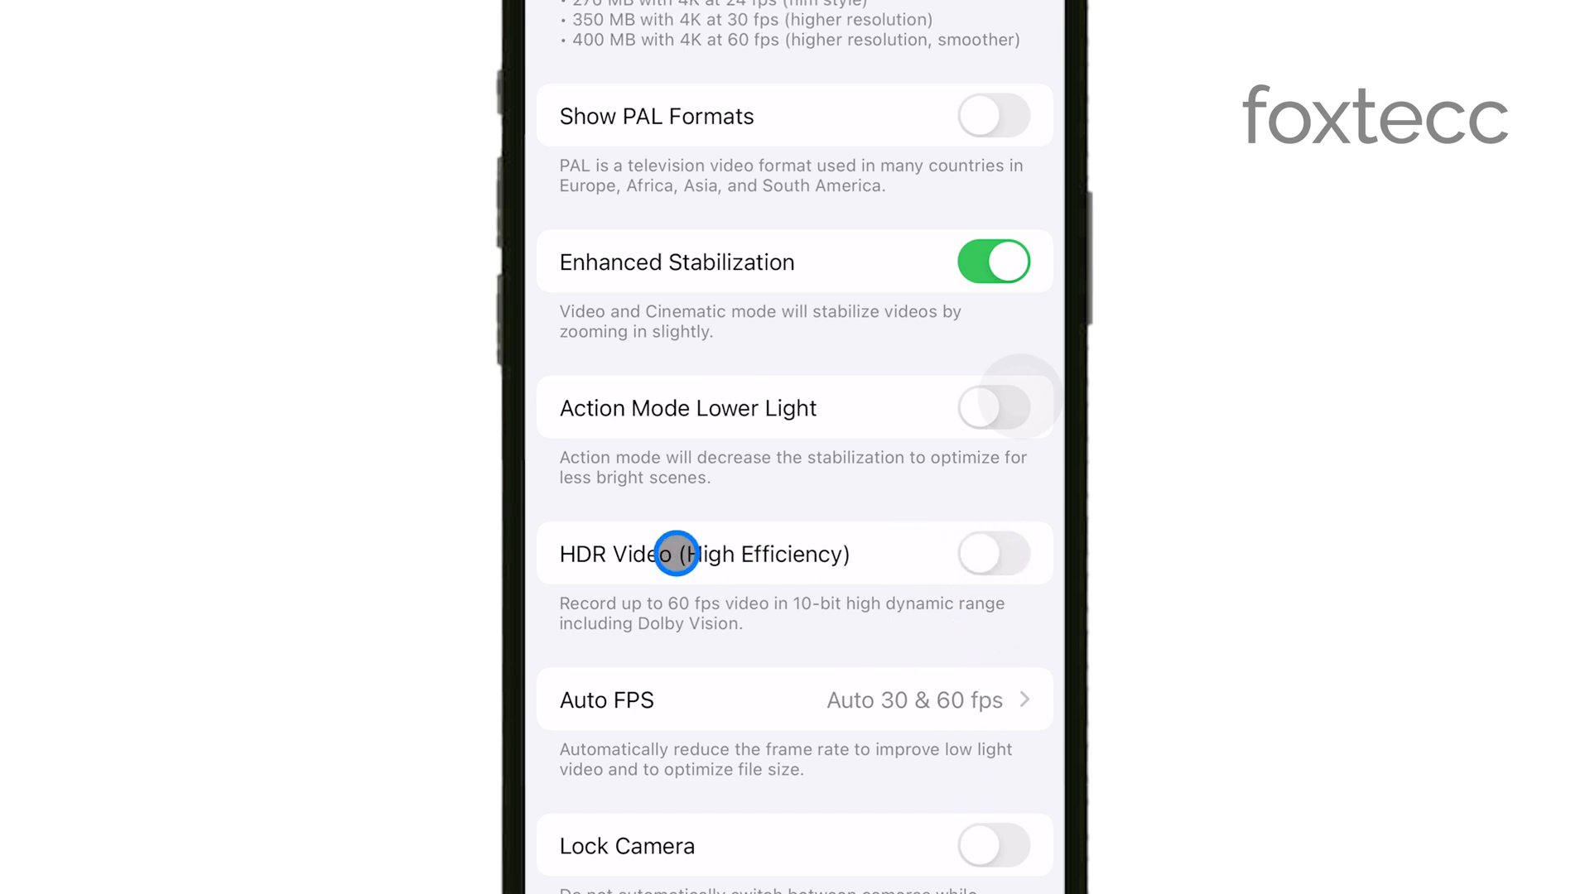
{"action": "mouse_move", "coordinate": [790, 596]}
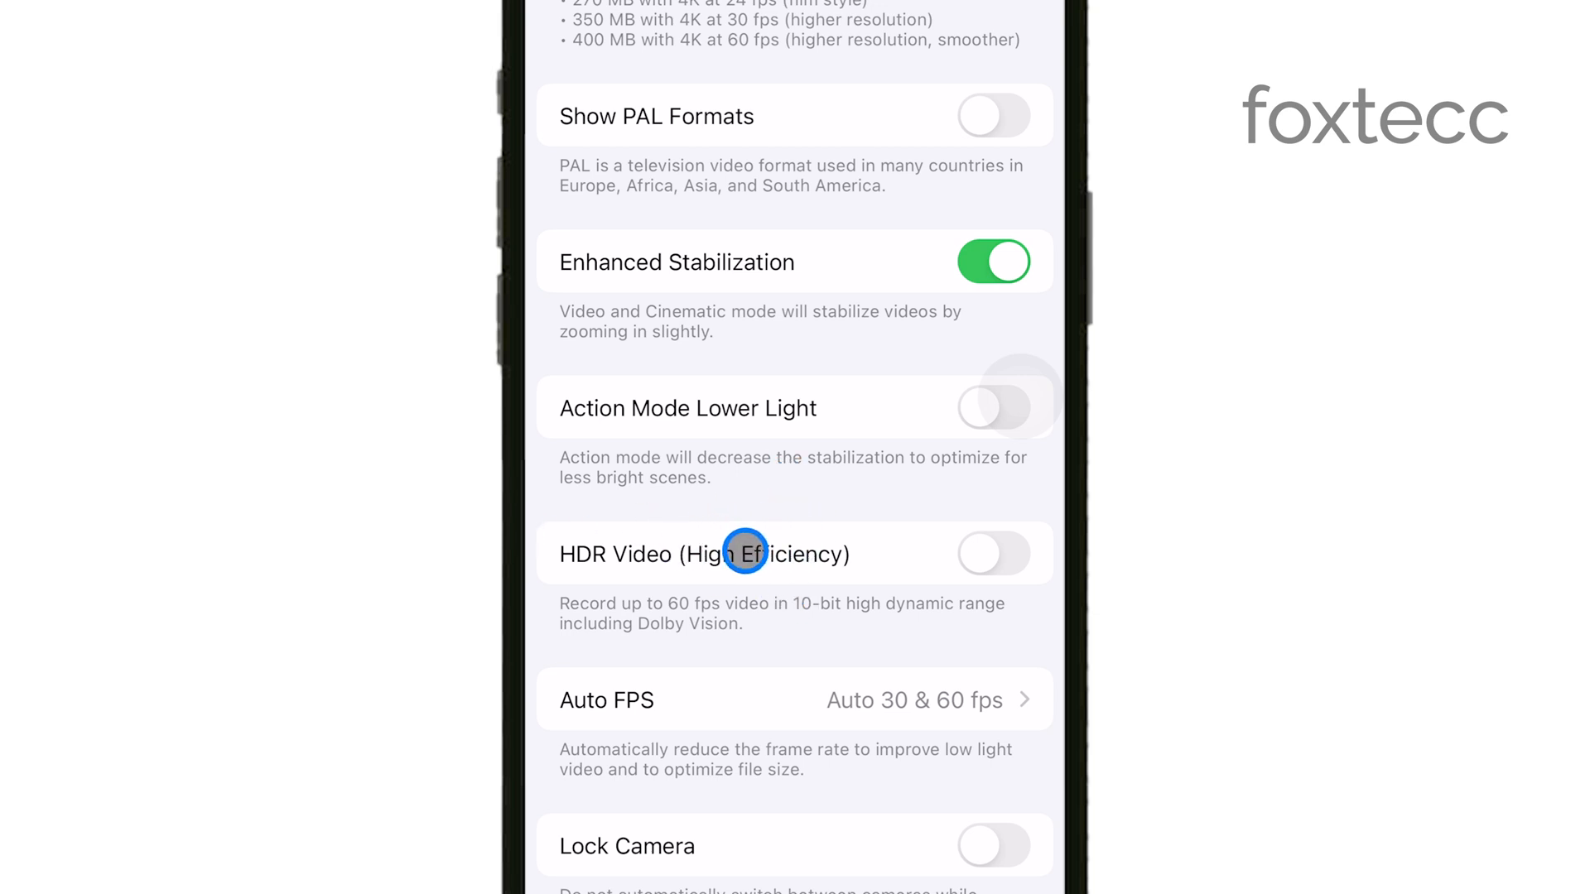
{"action": "mouse_move", "coordinate": [789, 636]}
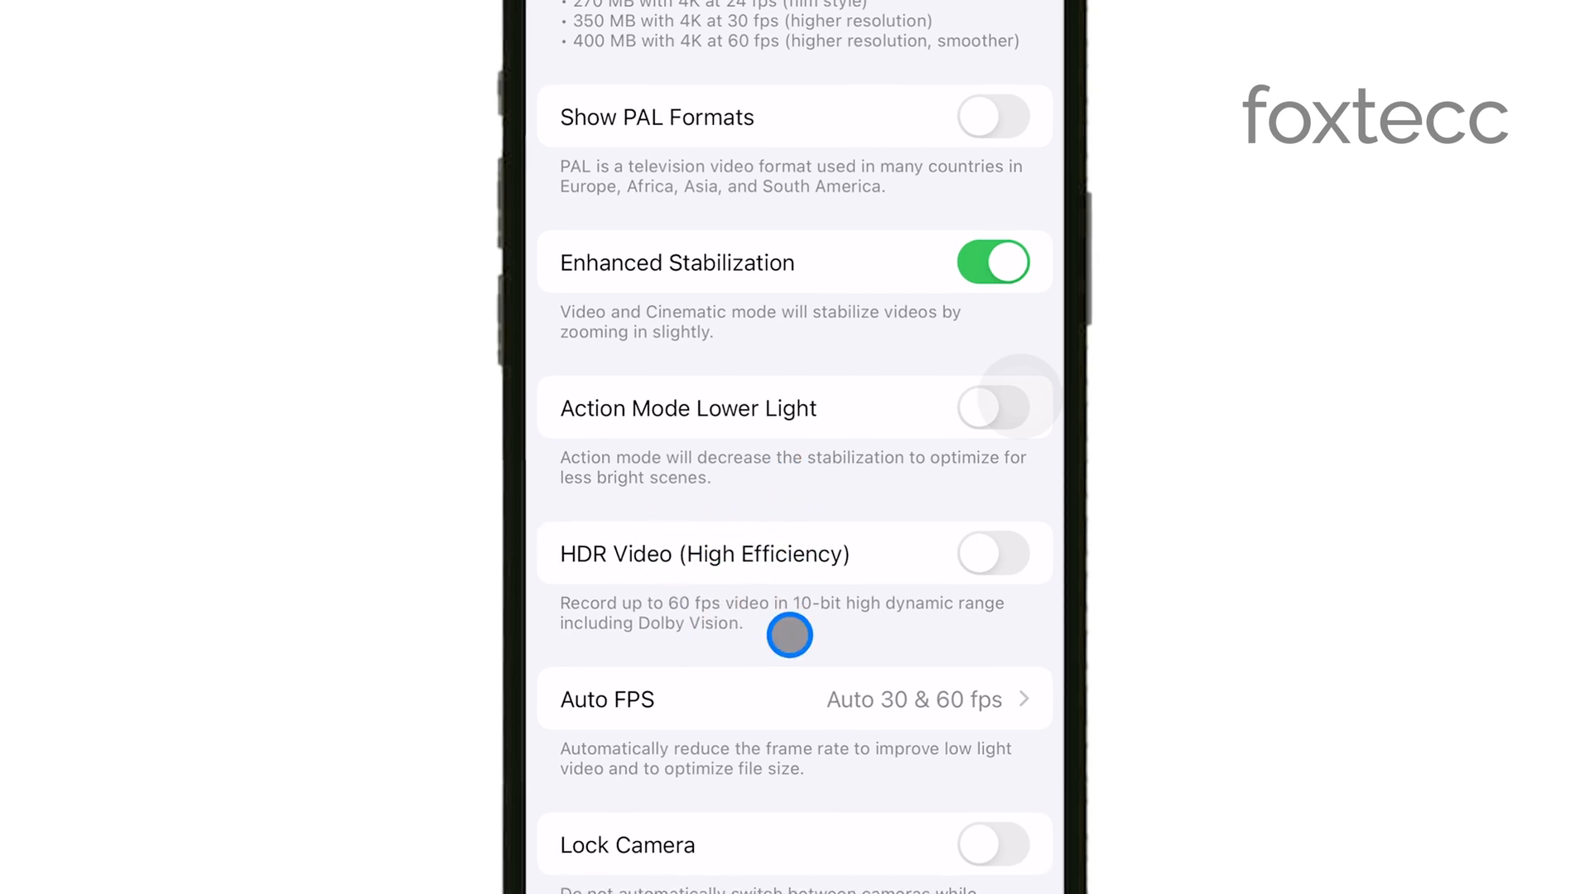